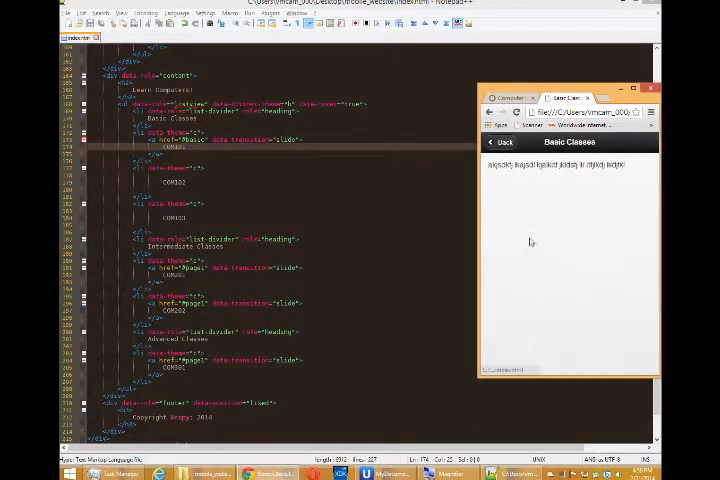
Step: Navigate the preview back from Basic Classes to the Computer Classes page via the header Back button
click(498, 142)
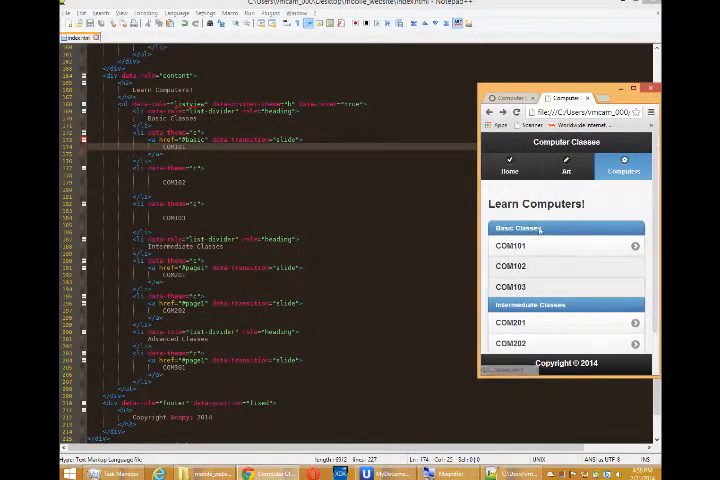
mouse_move(532, 244)
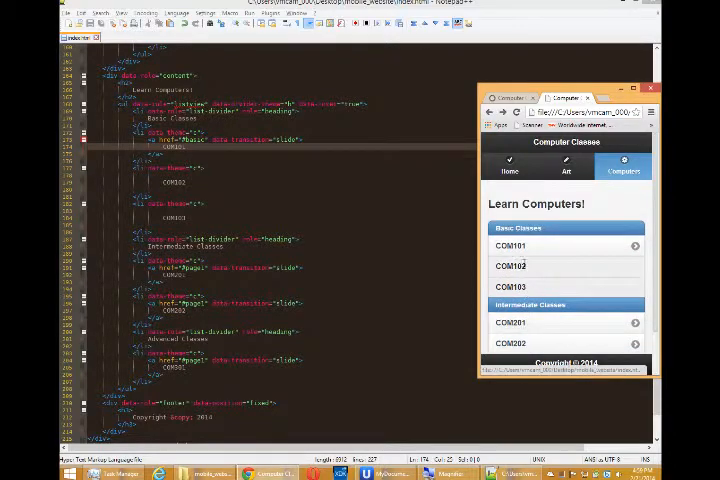
click(510, 164)
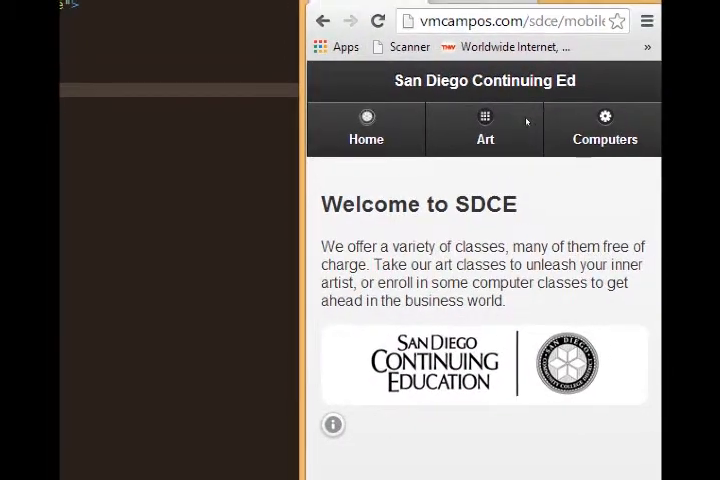
Step: Open the home page's About pop-up from the info icon, close it, and open it again
click(332, 424)
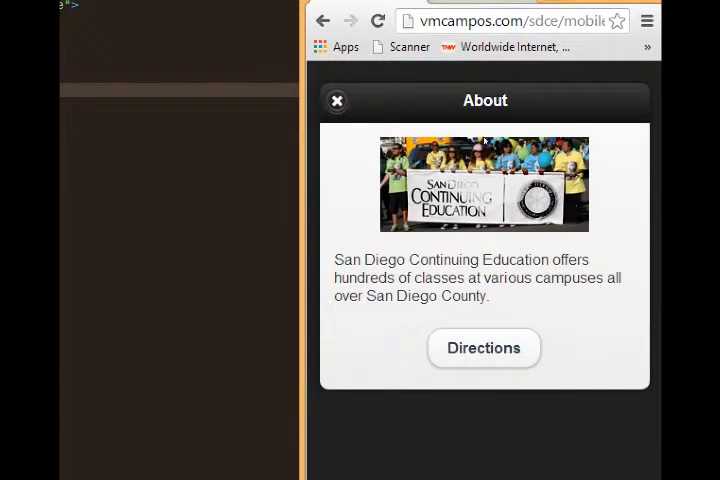
click(336, 100)
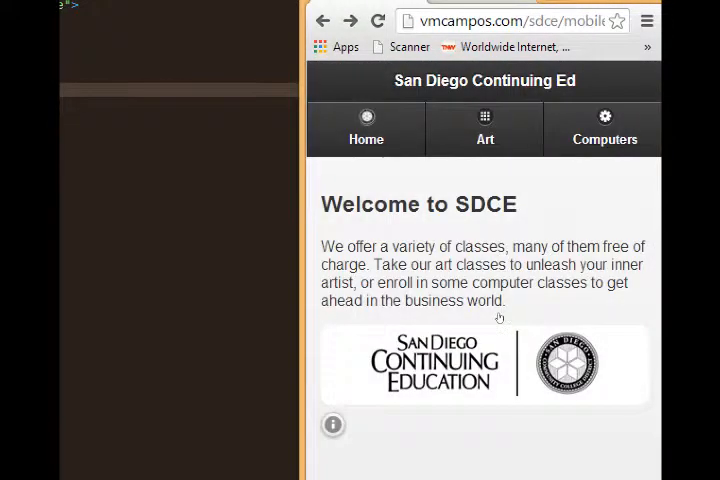
click(332, 424)
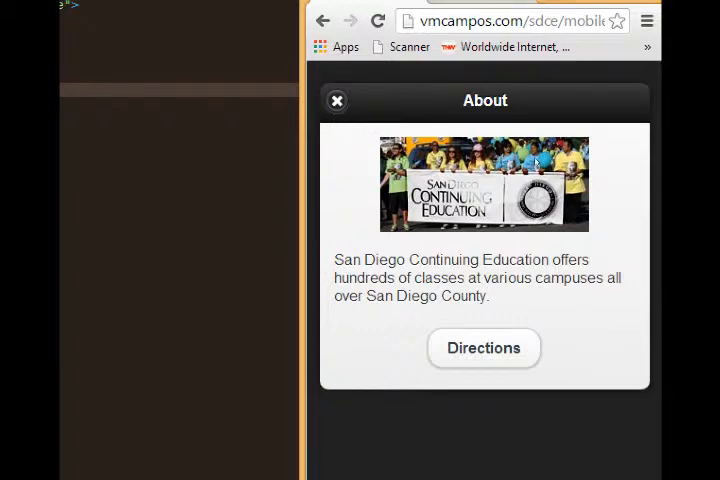
mouse_move(568, 308)
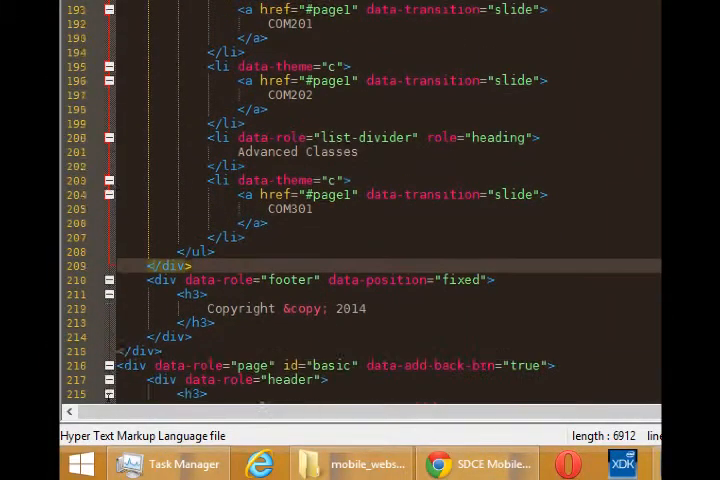
Step: Add <div data-role="page" id="info"> after the Basic Classes page and begin its header div
scroll(down, 3)
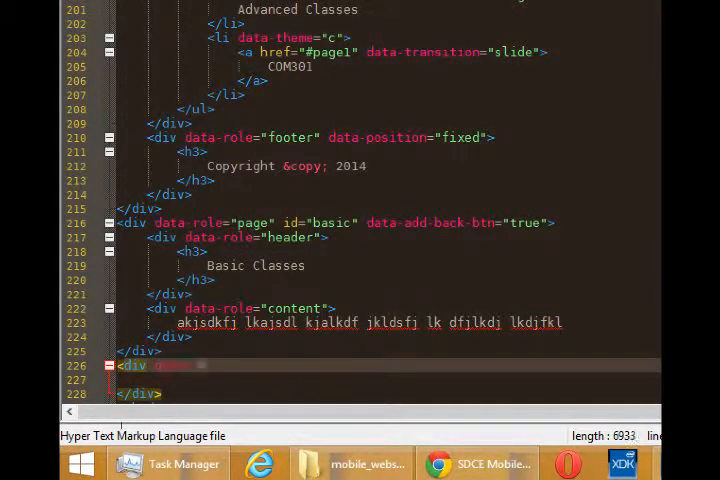
text(data-role="")
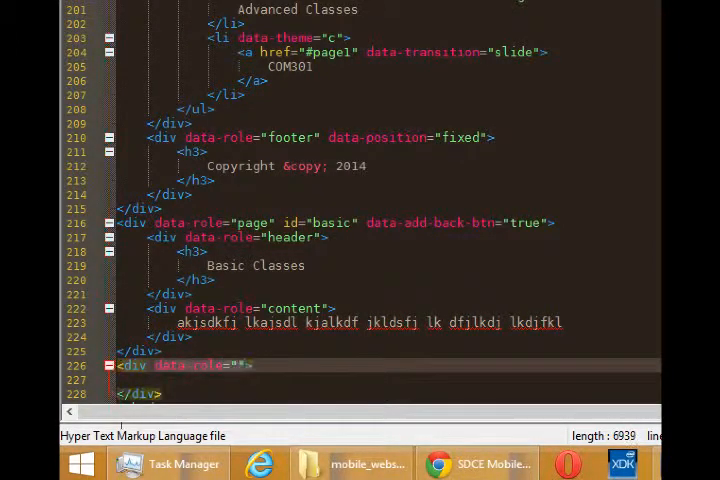
text(page)
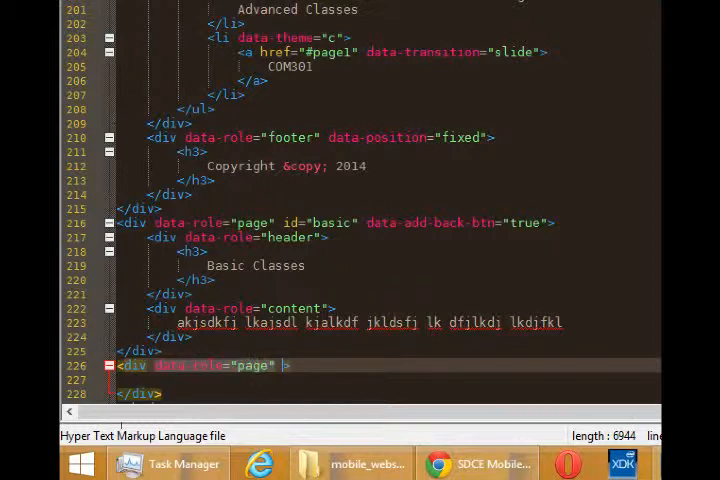
text(id=")
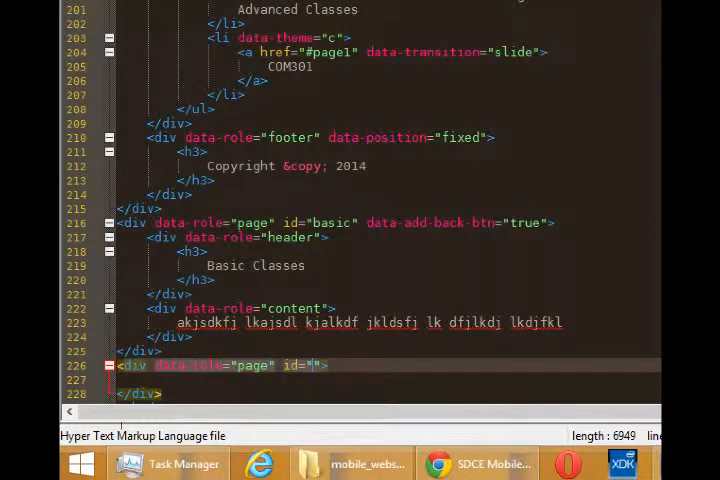
text(info)
click(388, 380)
text(<div)
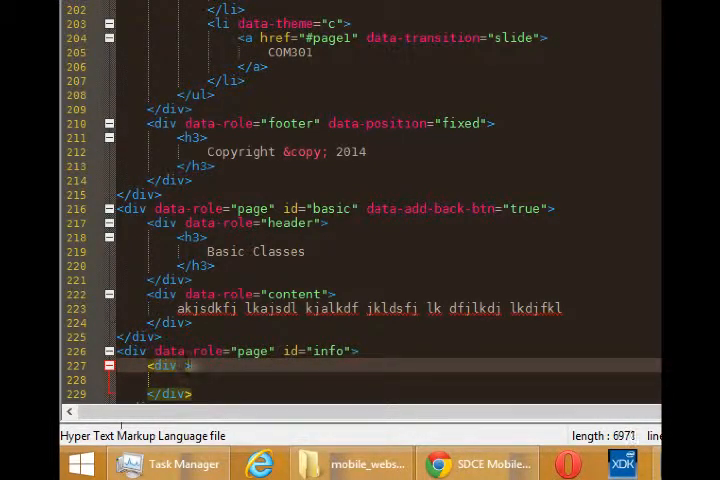
text(data-role="header)
click(388, 380)
text(<h3>)
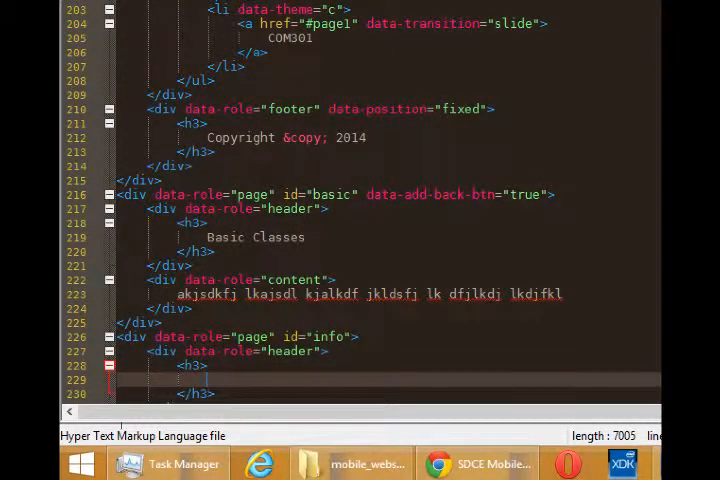
Step: Add an <h3>Information</h3> heading and a data-role="content" div containing Hello, world!
text(Information)
text(<div >)
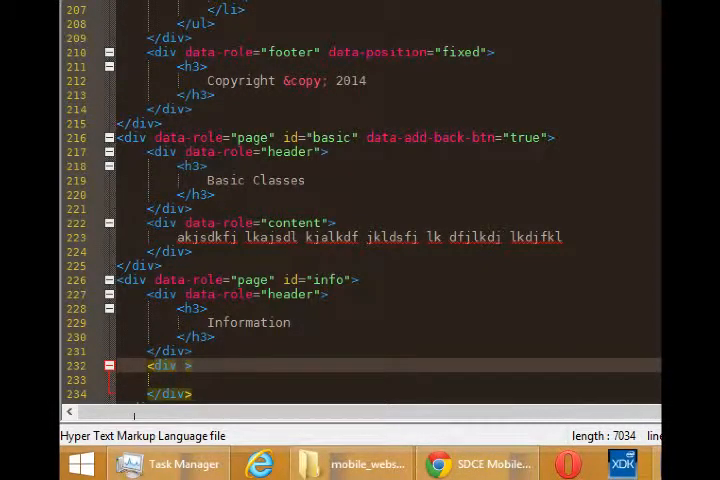
text(data-role=")
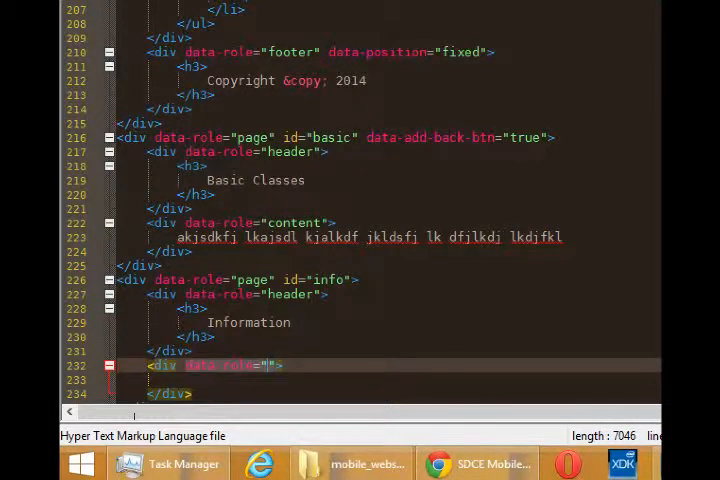
text(content)
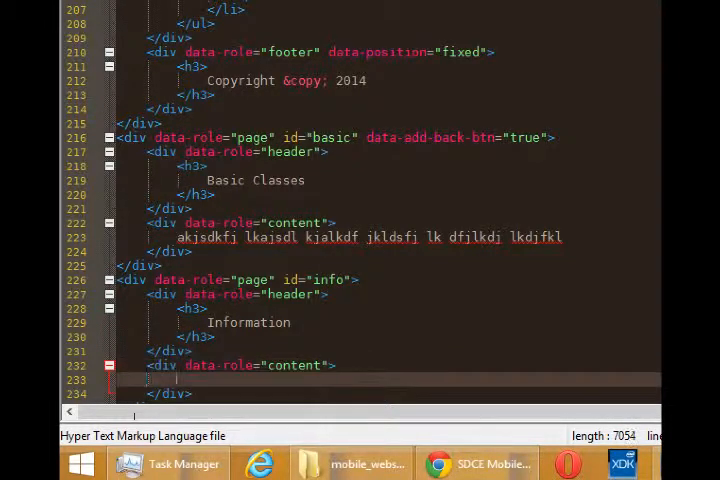
text(Hello, world)
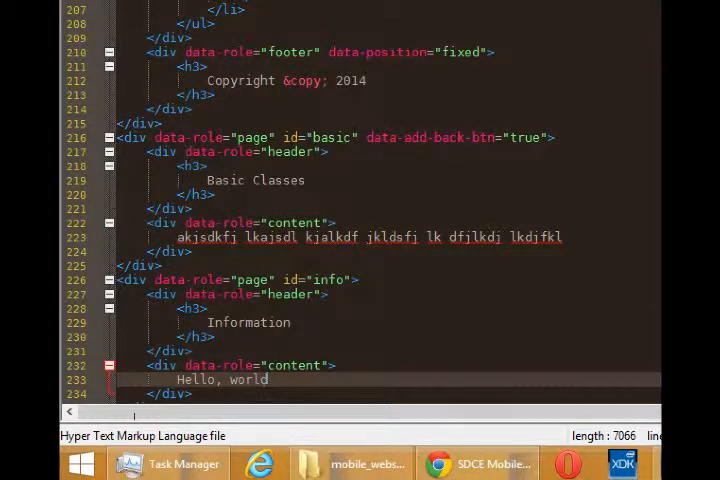
text(!)
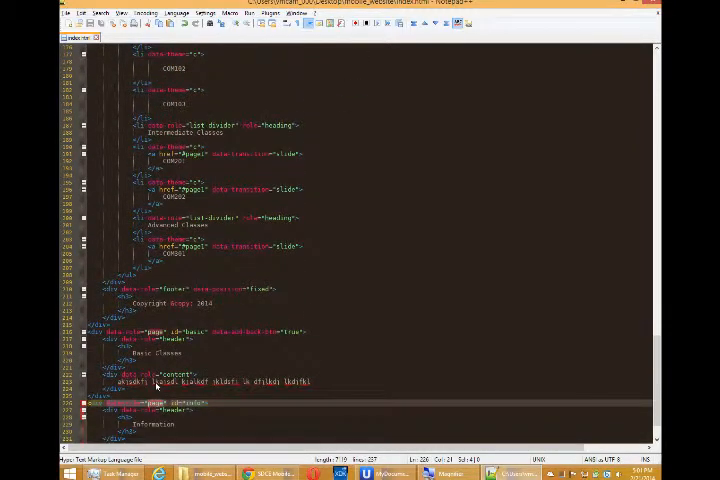
Step: Point the info button's href at #info and add an empty data-rel="" attribute, checking the page id
scroll(up, 3)
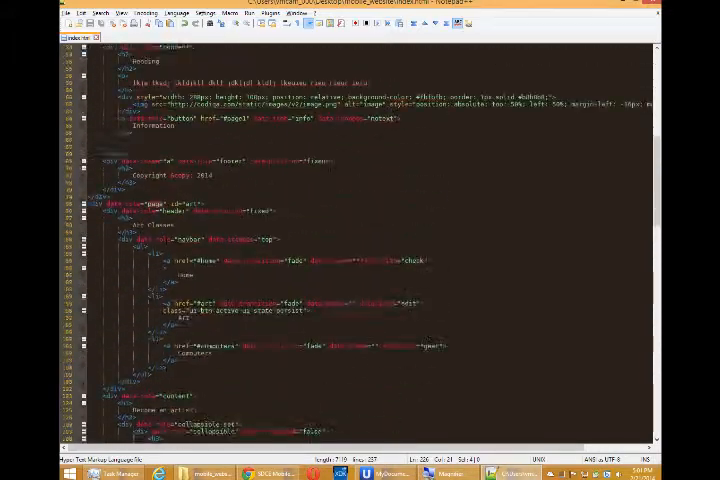
scroll(up, 3)
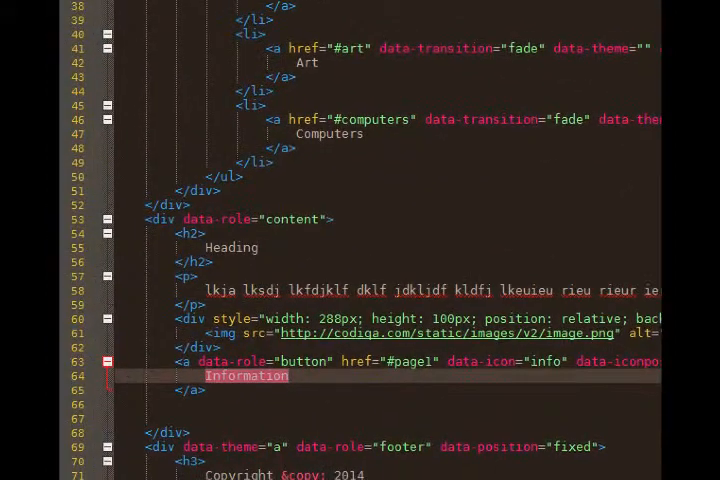
scroll(down, 3)
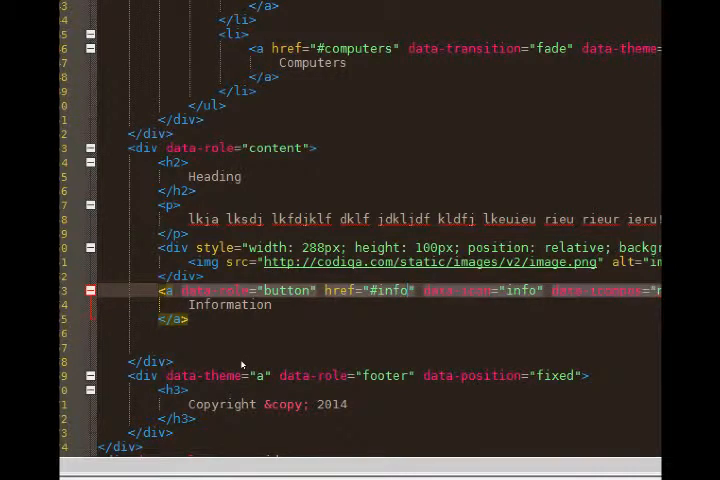
scroll(down, 3)
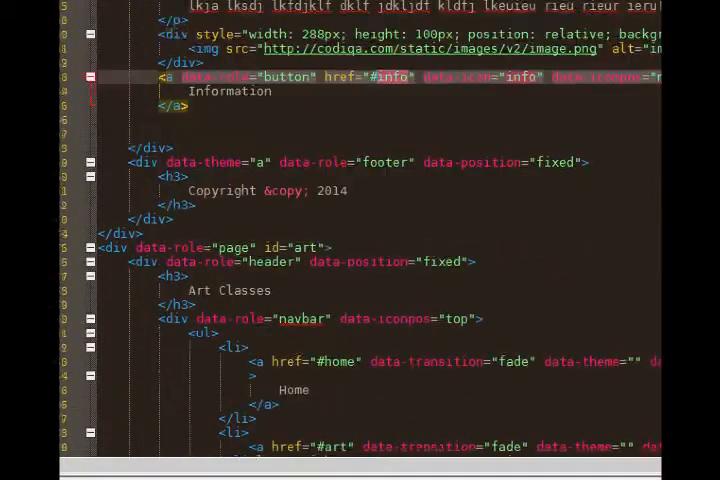
scroll(down, 3)
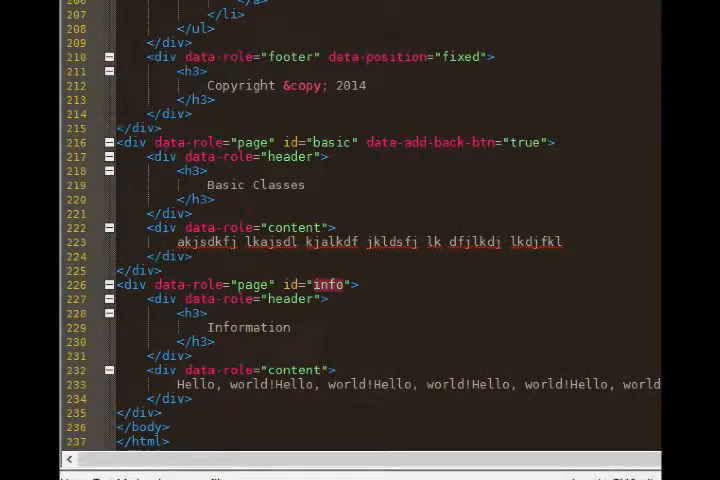
scroll(up, 3)
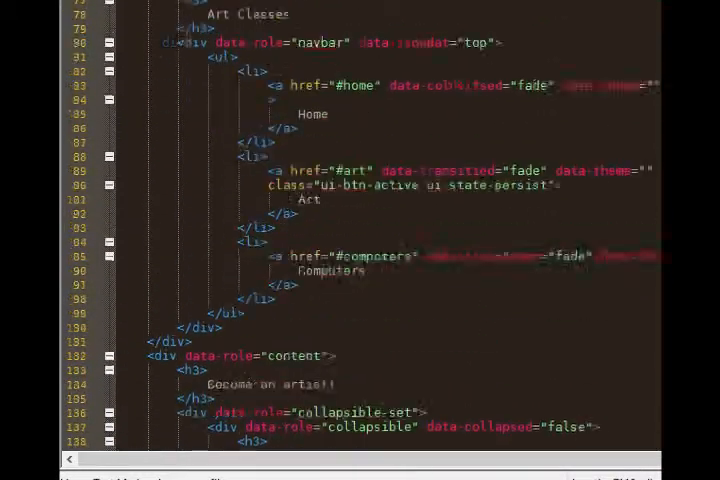
scroll(up, 3)
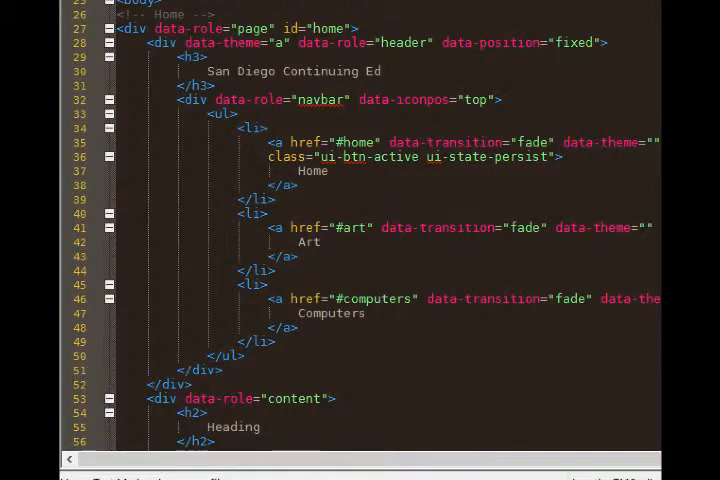
scroll(down, 3)
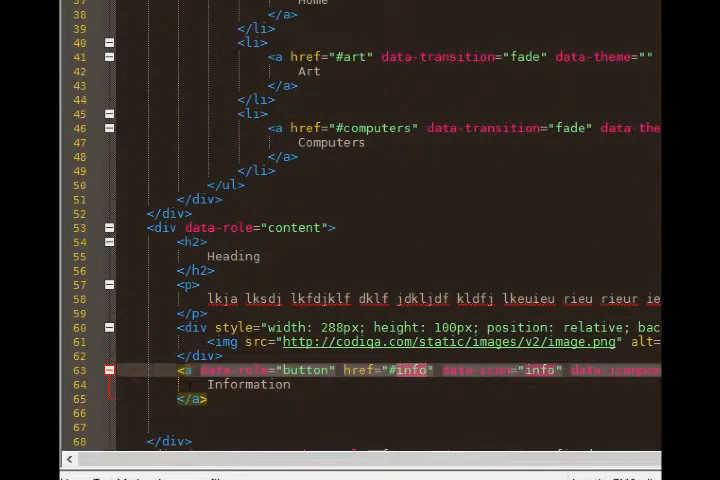
scroll(down, 3)
text(s="notext" data-rel="">)
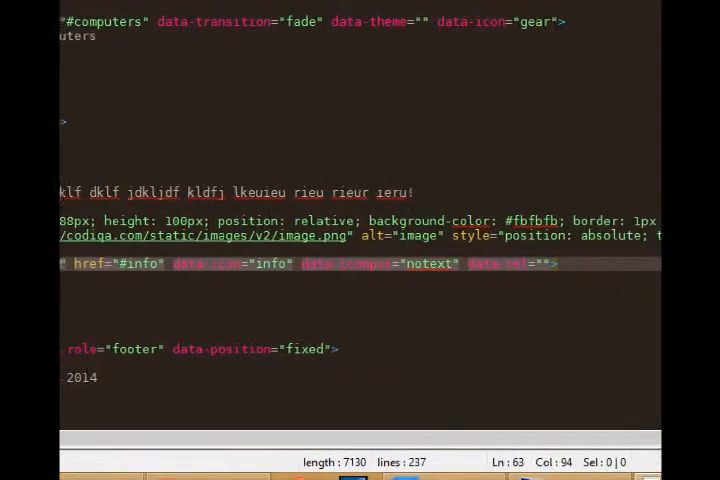
Step: Set the info button's data-rel value to dialog so the Information page opens as a pop-up
key(Left)
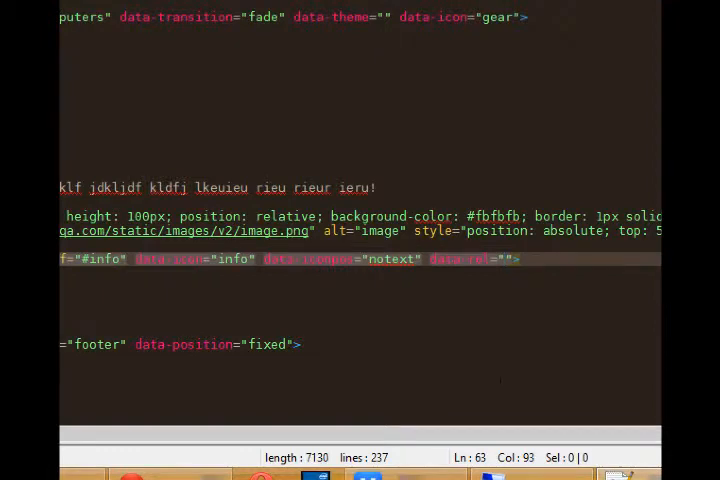
text(d)
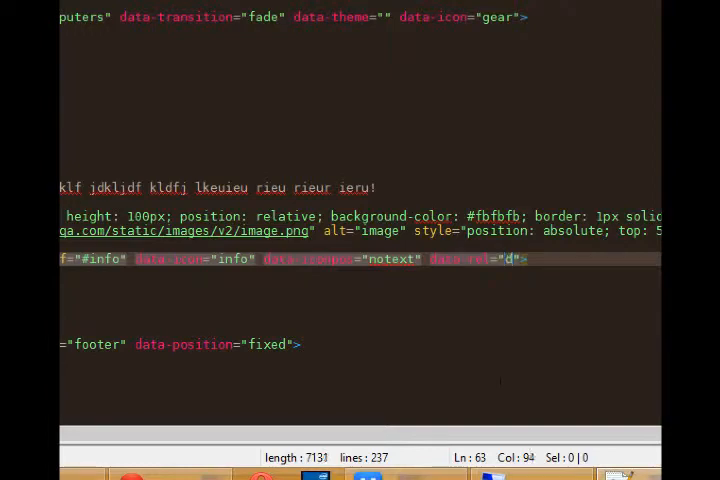
text(ialog)
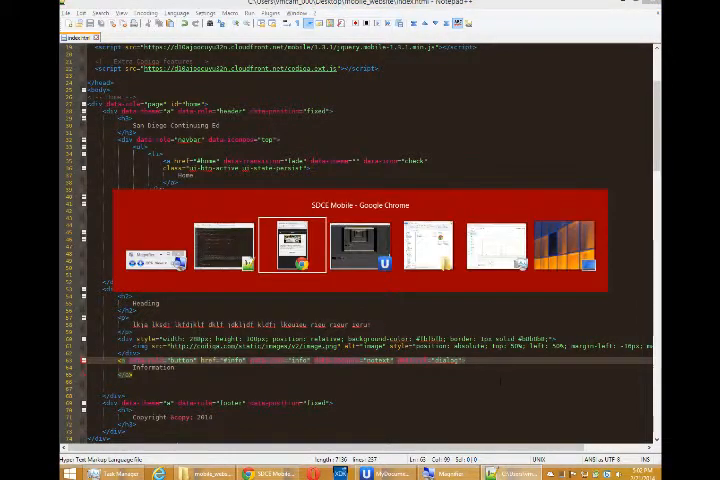
Step: View the Information page opening as a dialog in Chrome and close it with the X button
click(292, 244)
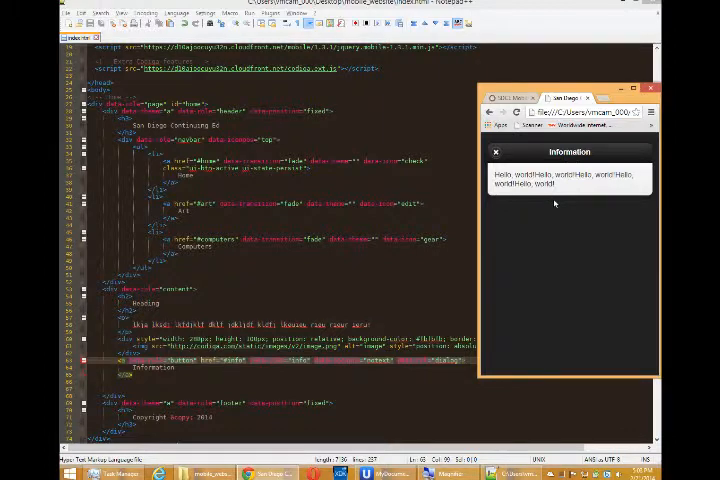
mouse_move(540, 236)
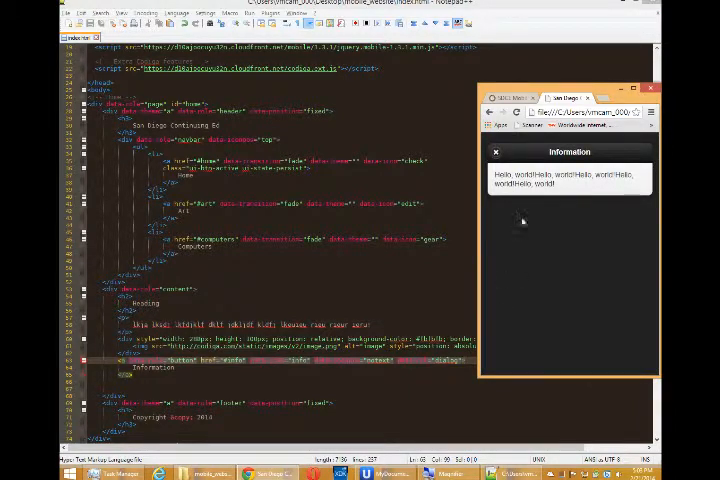
mouse_move(600, 270)
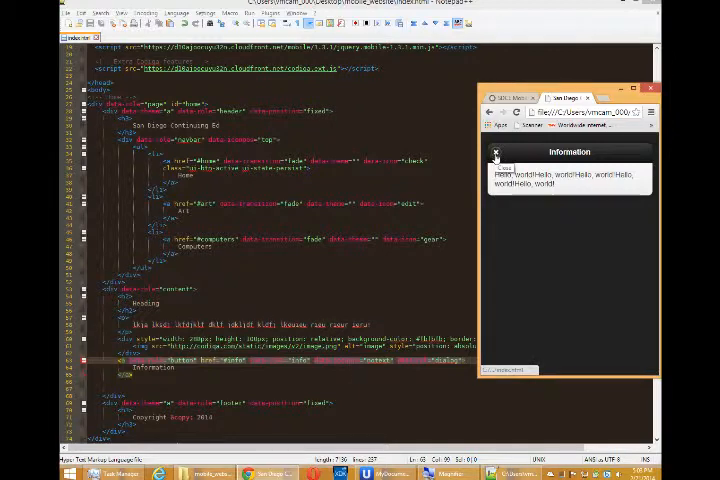
click(494, 152)
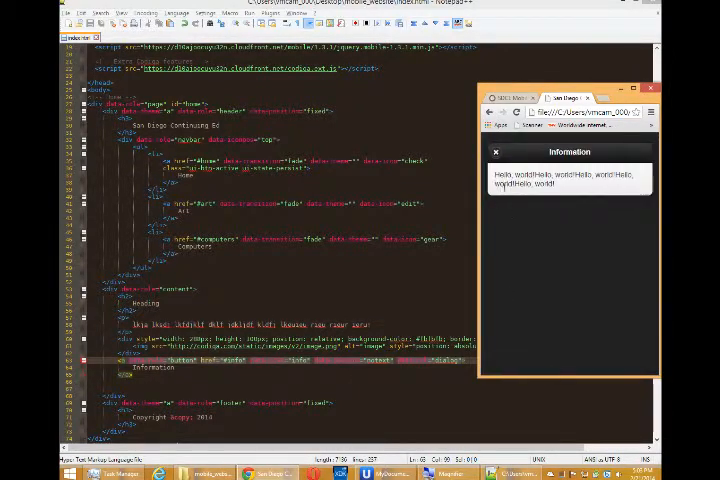
click(494, 152)
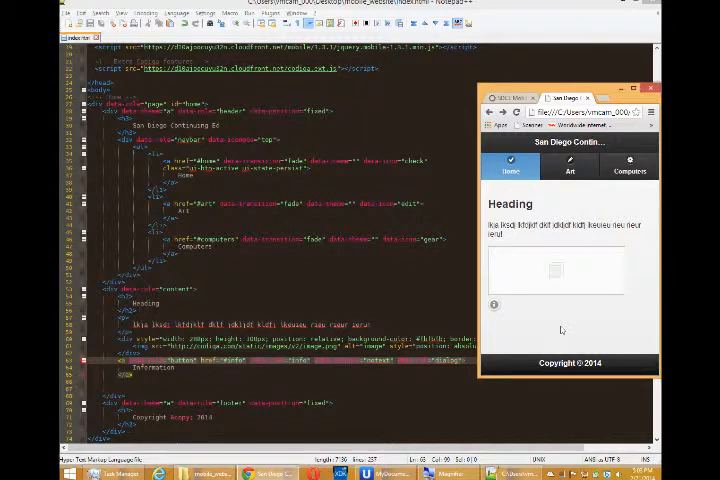
Step: Visit the Art Classes page from the navbar, then return to the home page
click(568, 166)
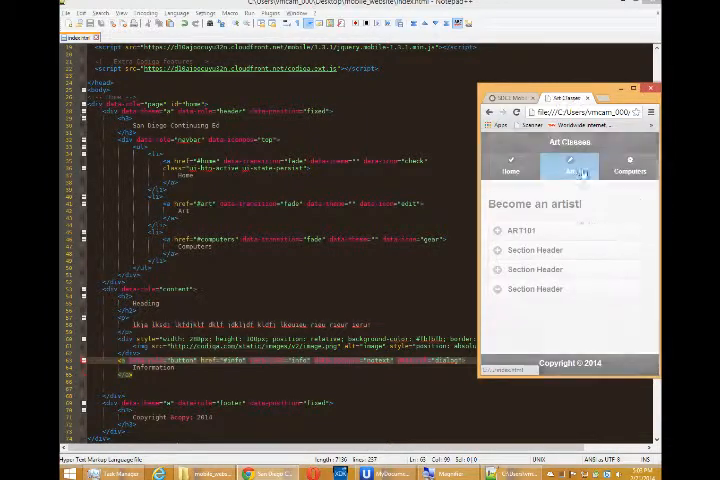
click(510, 164)
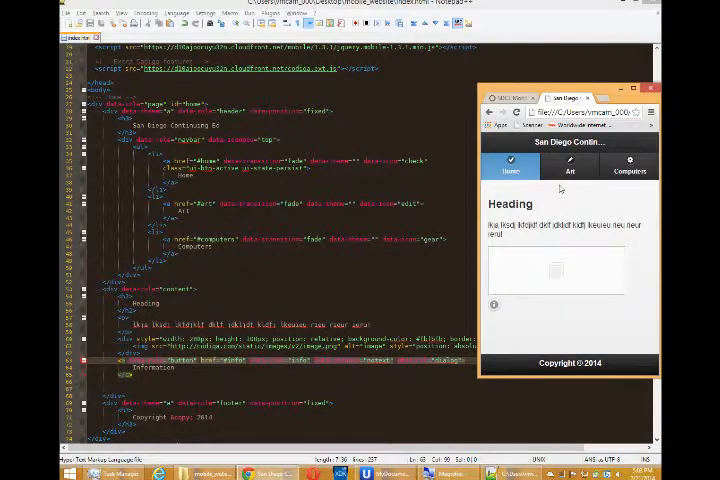
mouse_move(508, 322)
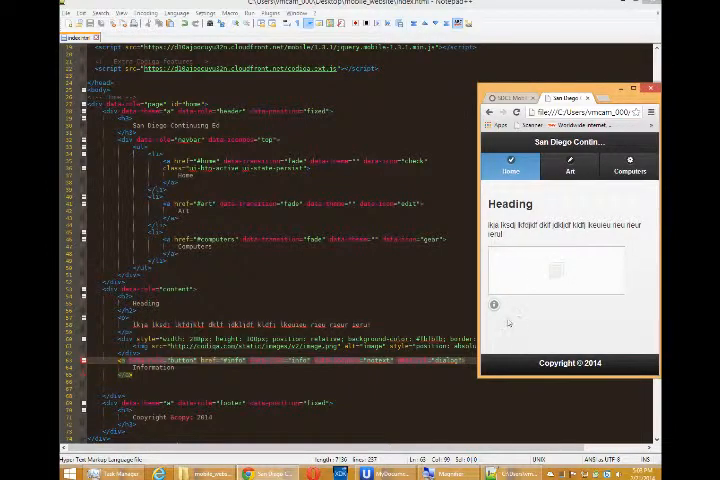